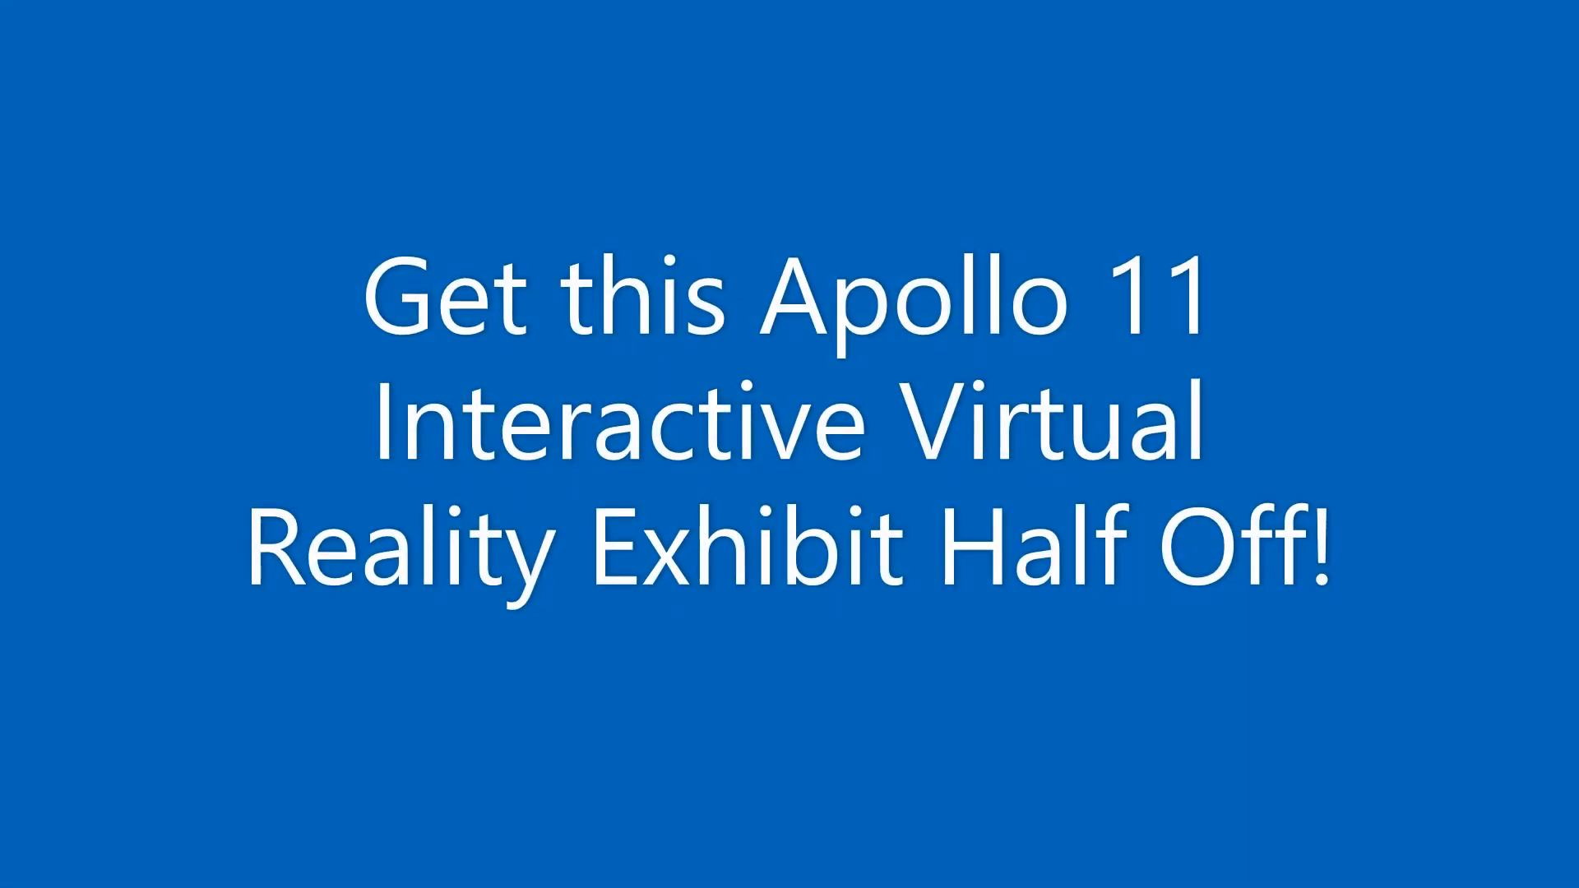
# Step: Zoom in on the console's caution and warning lights to read their labels
pyautogui.click(789, 444)
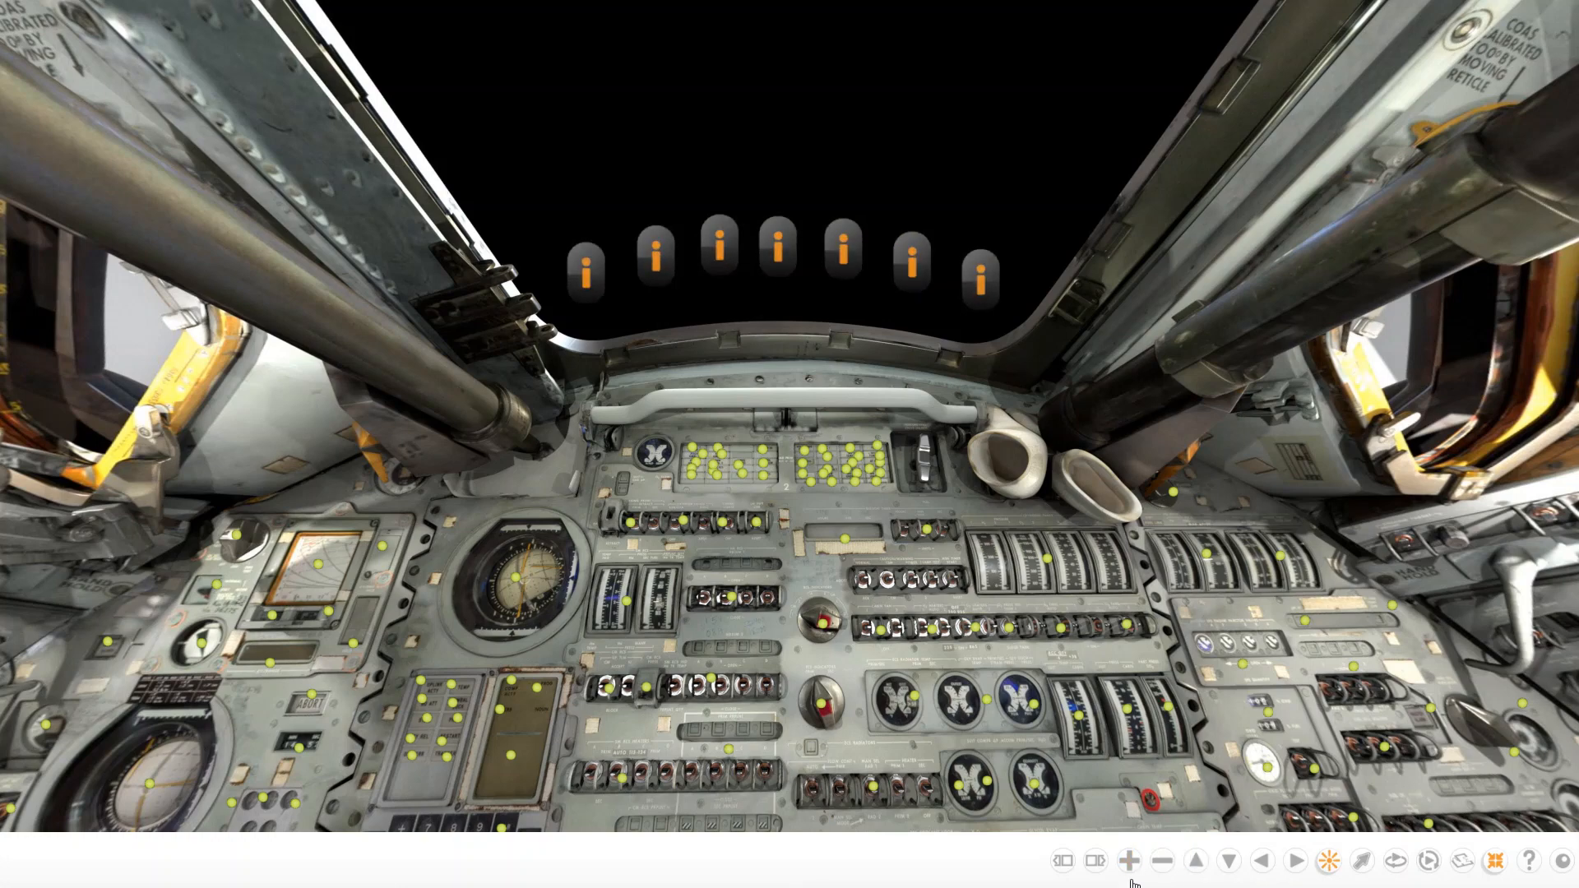
pyautogui.click(1130, 862)
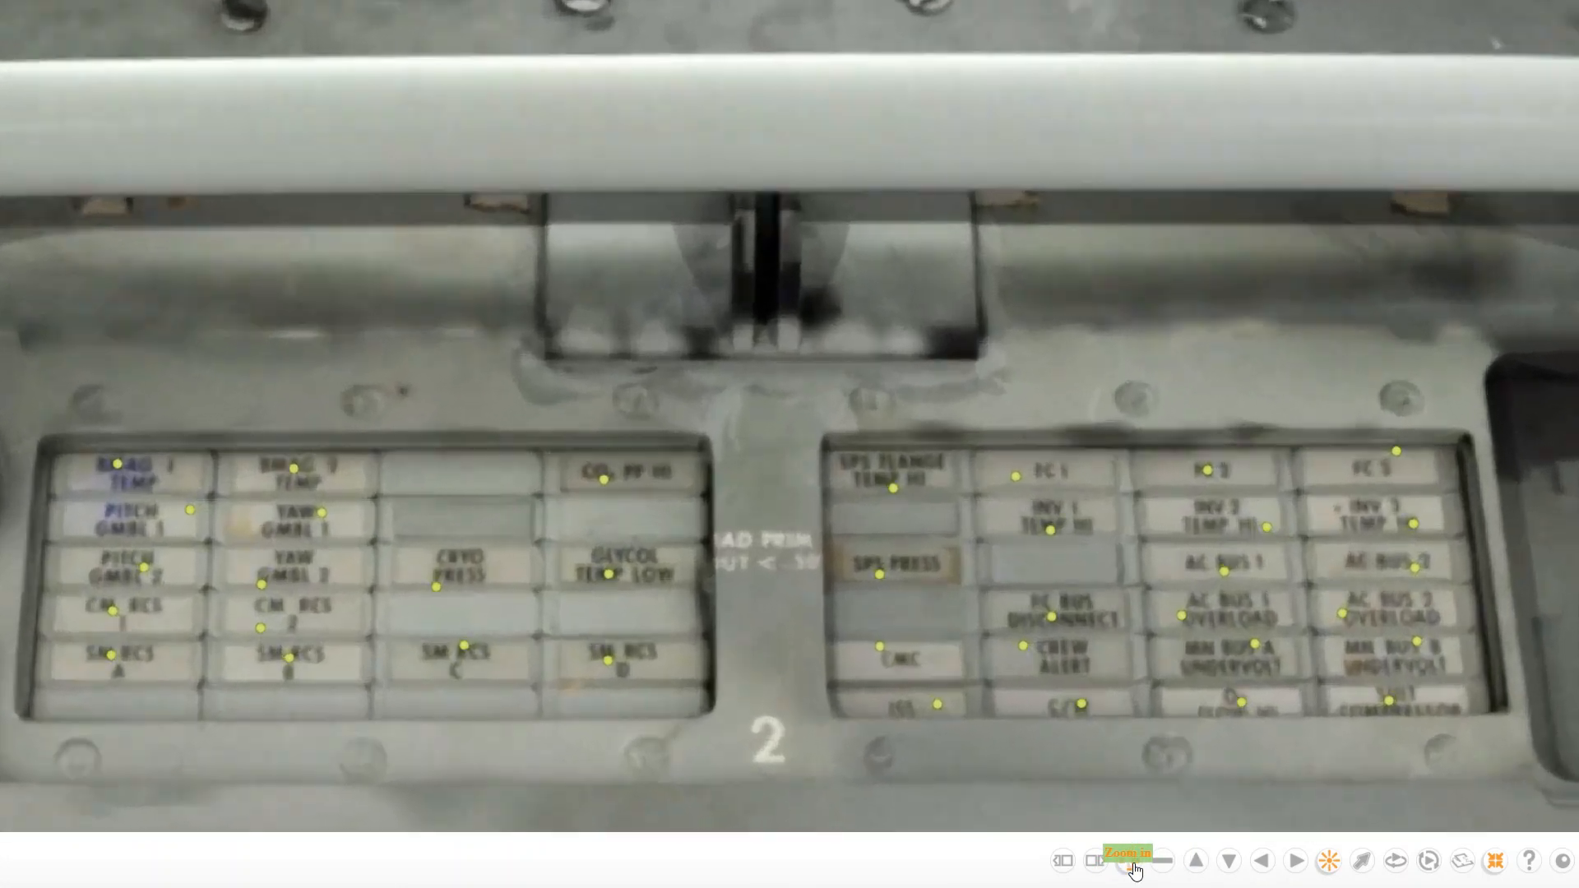
pyautogui.click(1134, 864)
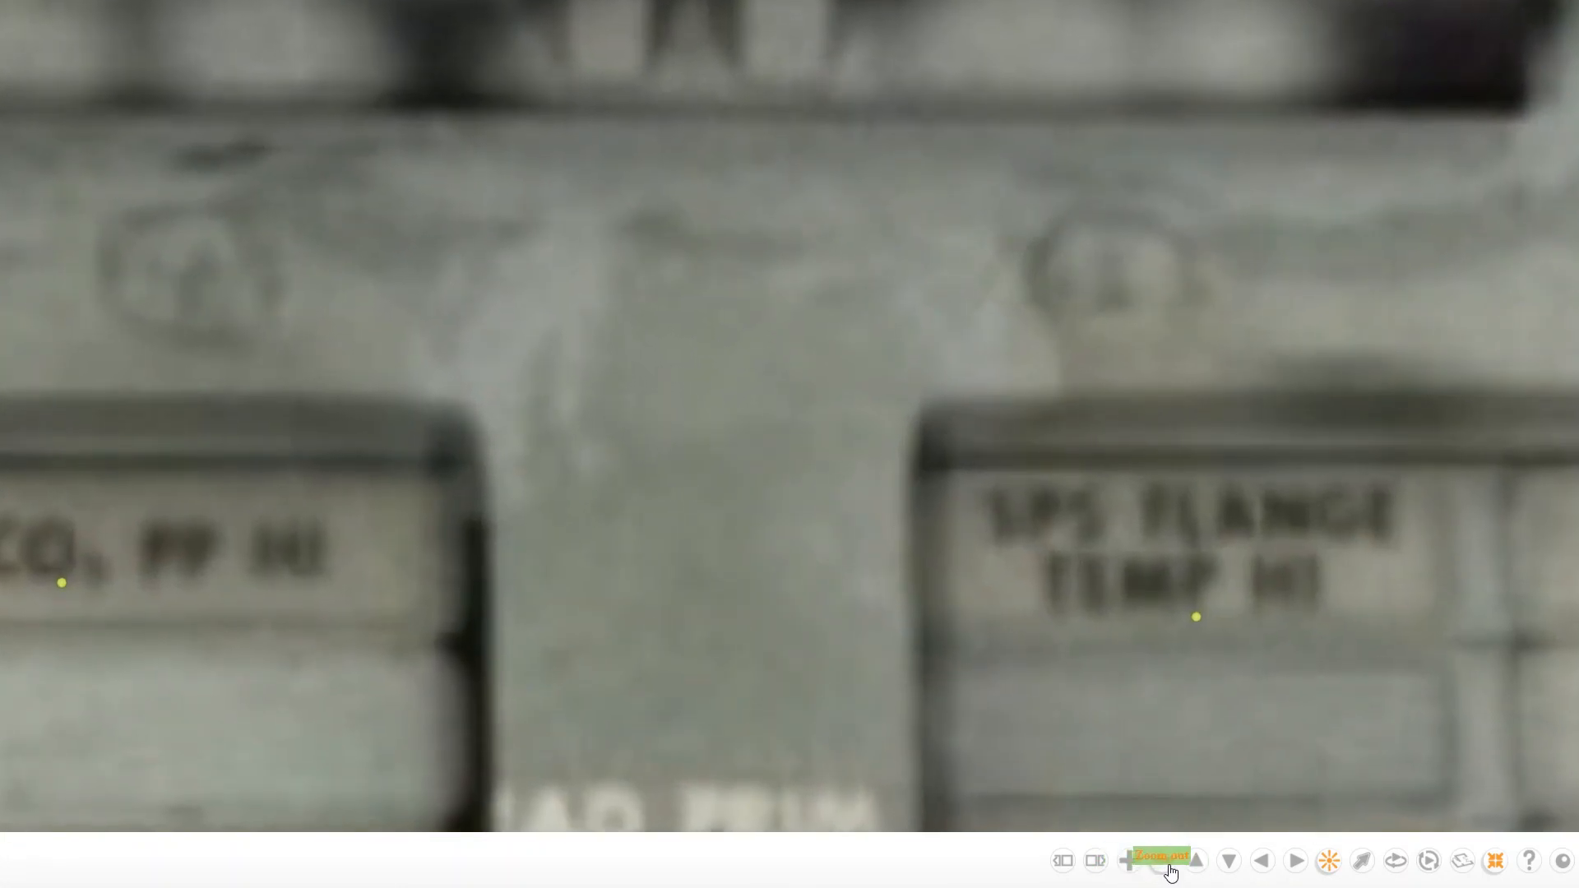
pyautogui.click(1128, 860)
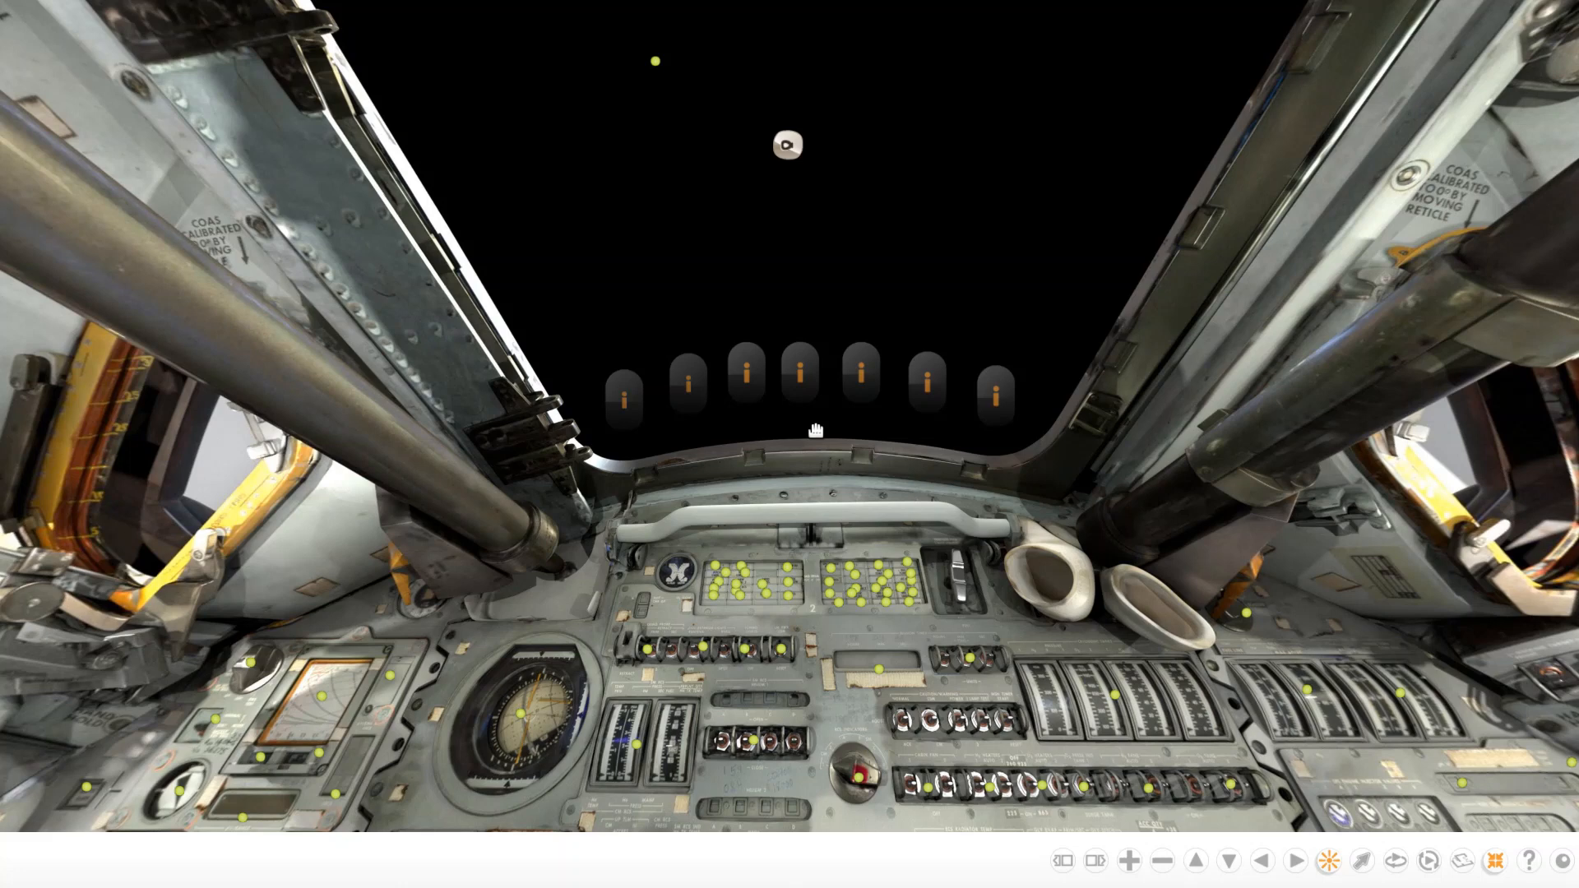
pyautogui.moveTo(860, 397)
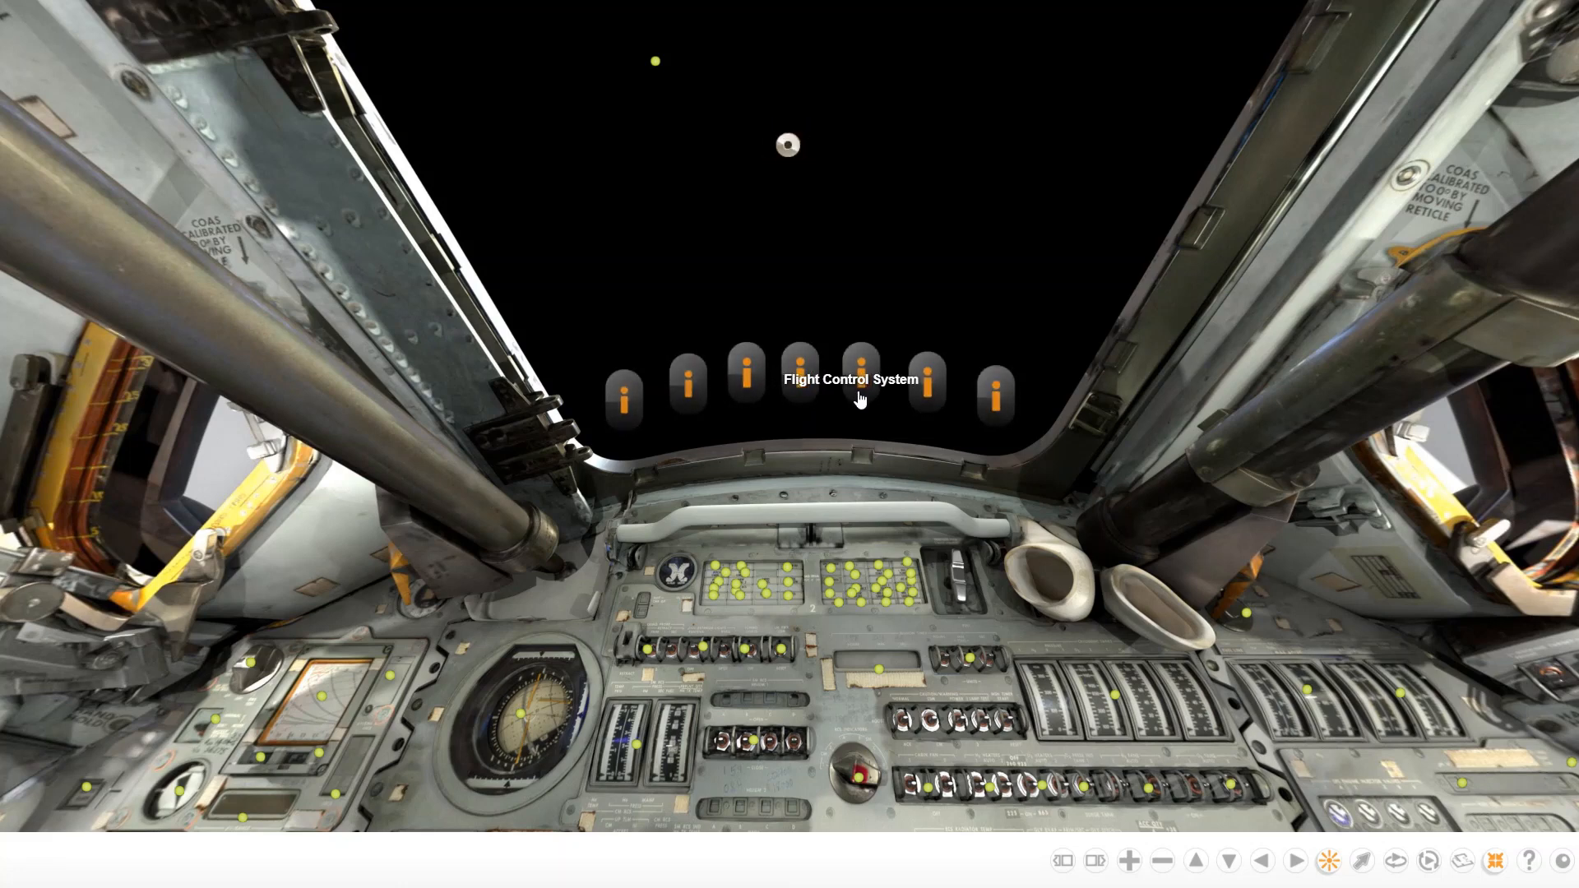
pyautogui.moveTo(1005, 402)
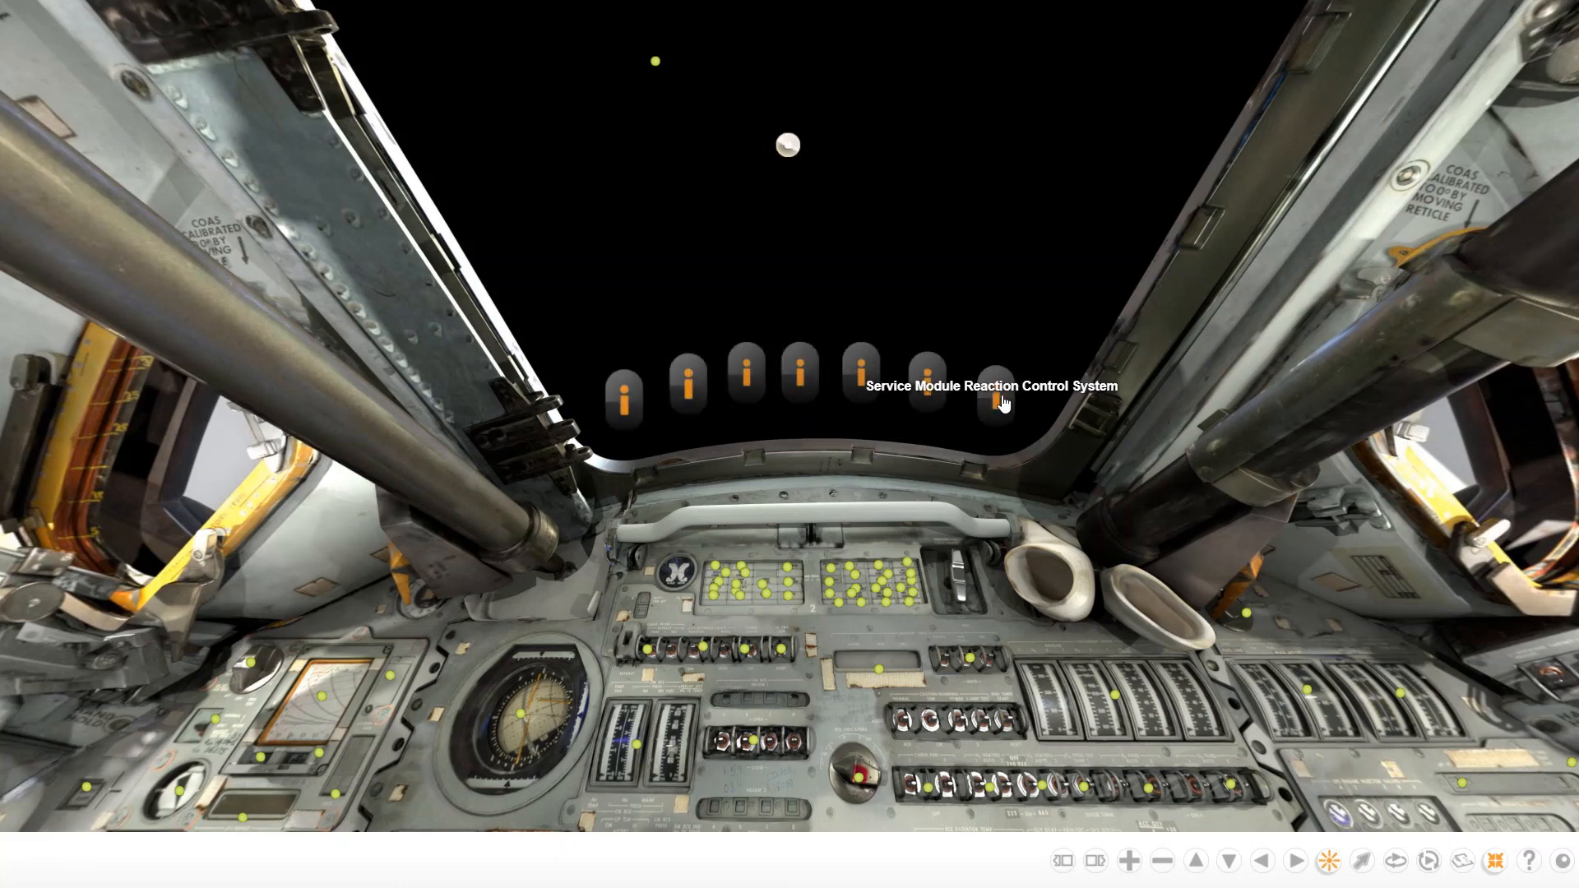
pyautogui.moveTo(1013, 272)
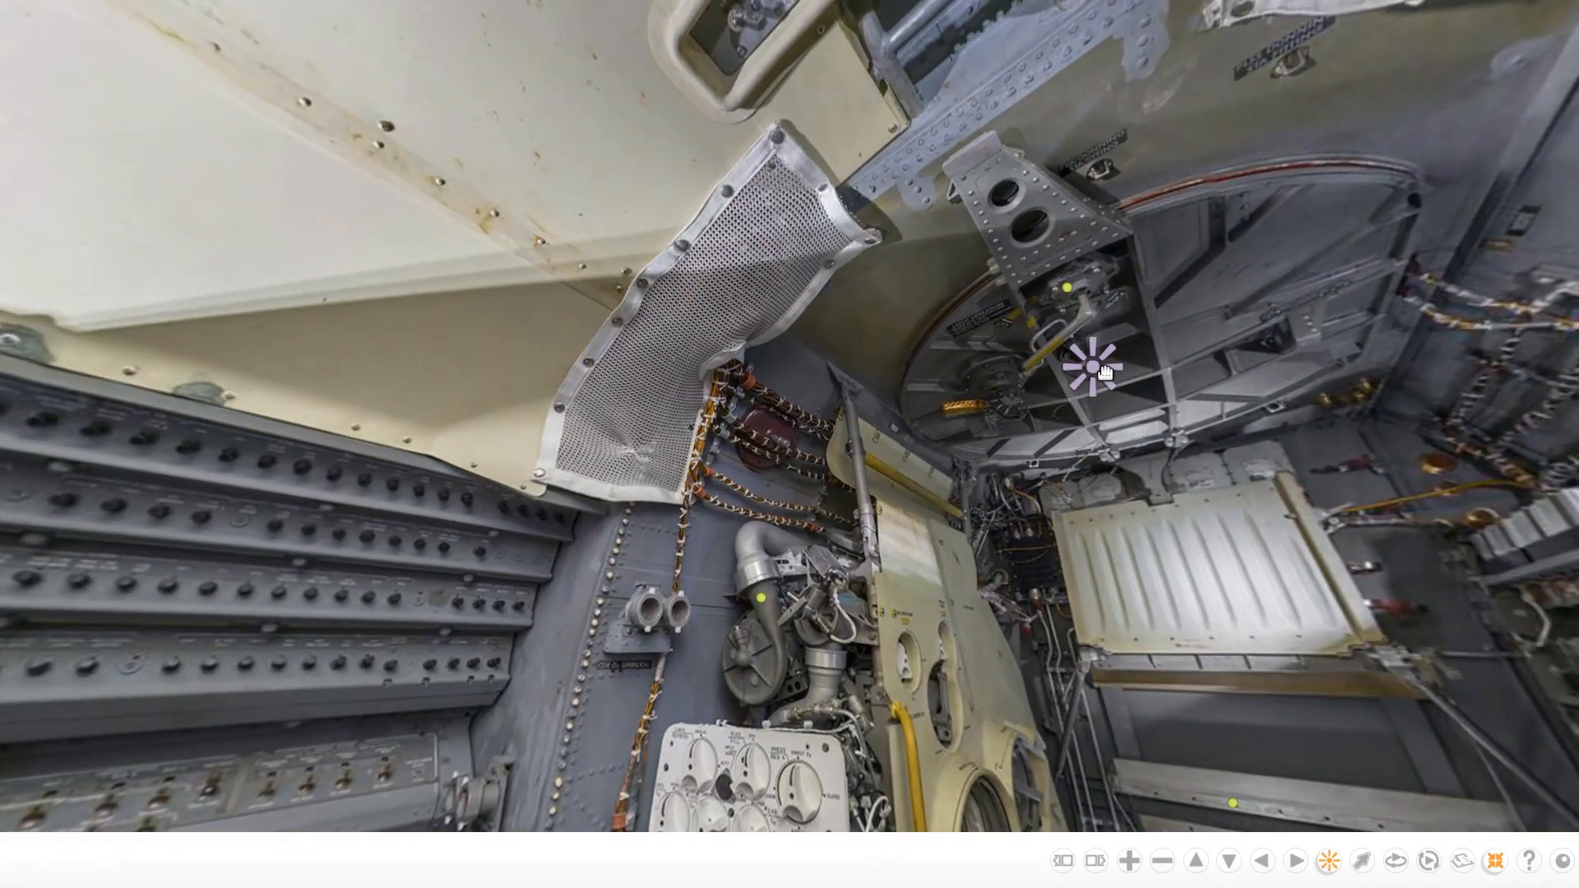
pyautogui.click(1091, 371)
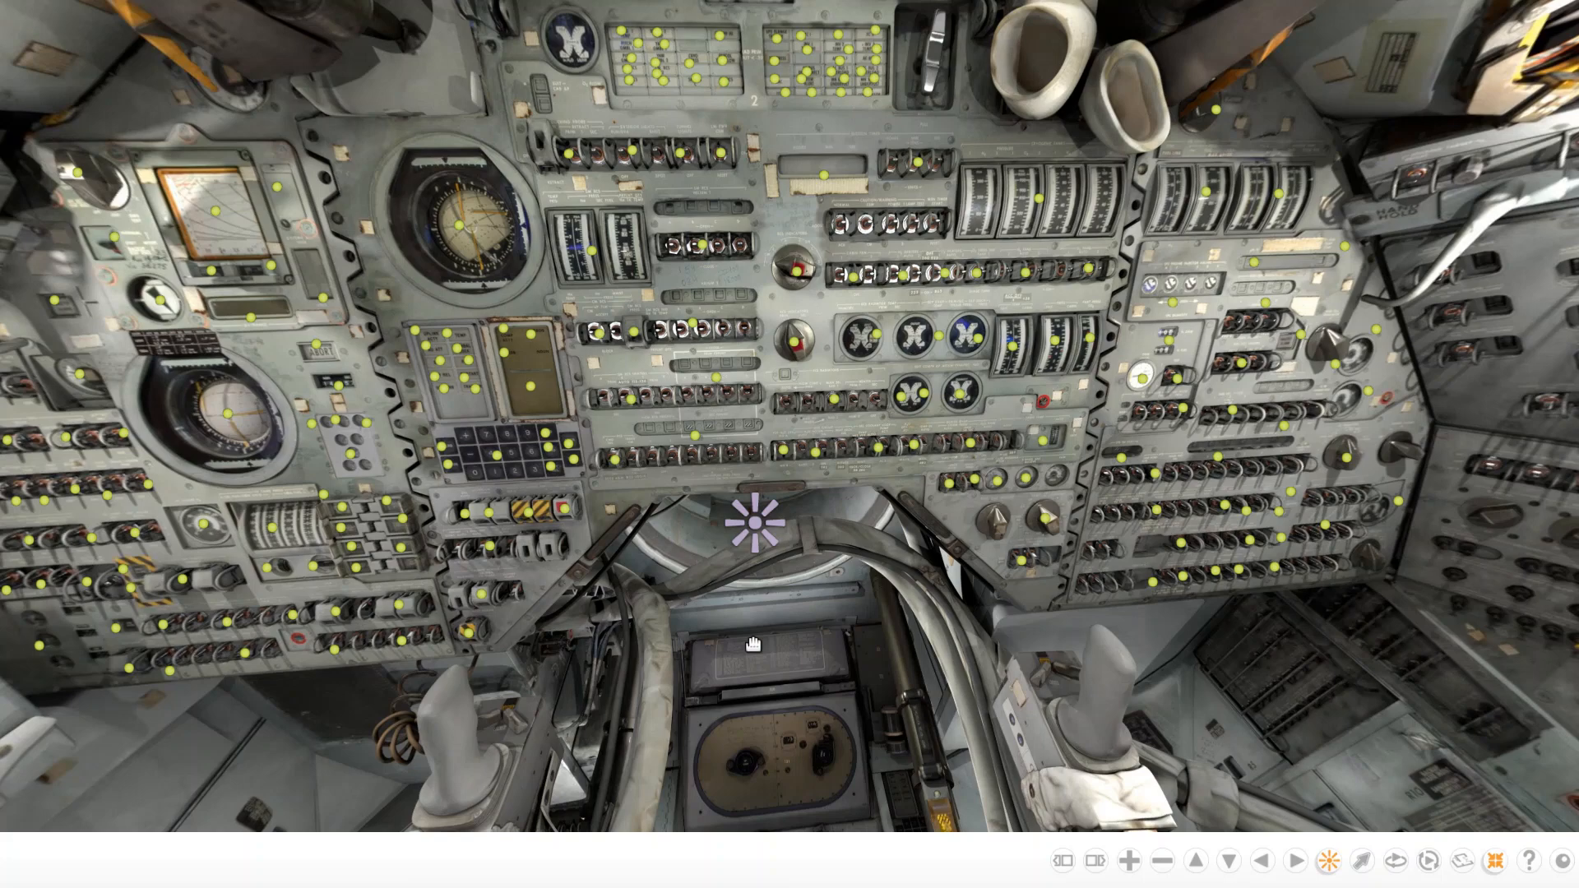
pyautogui.moveTo(750, 530)
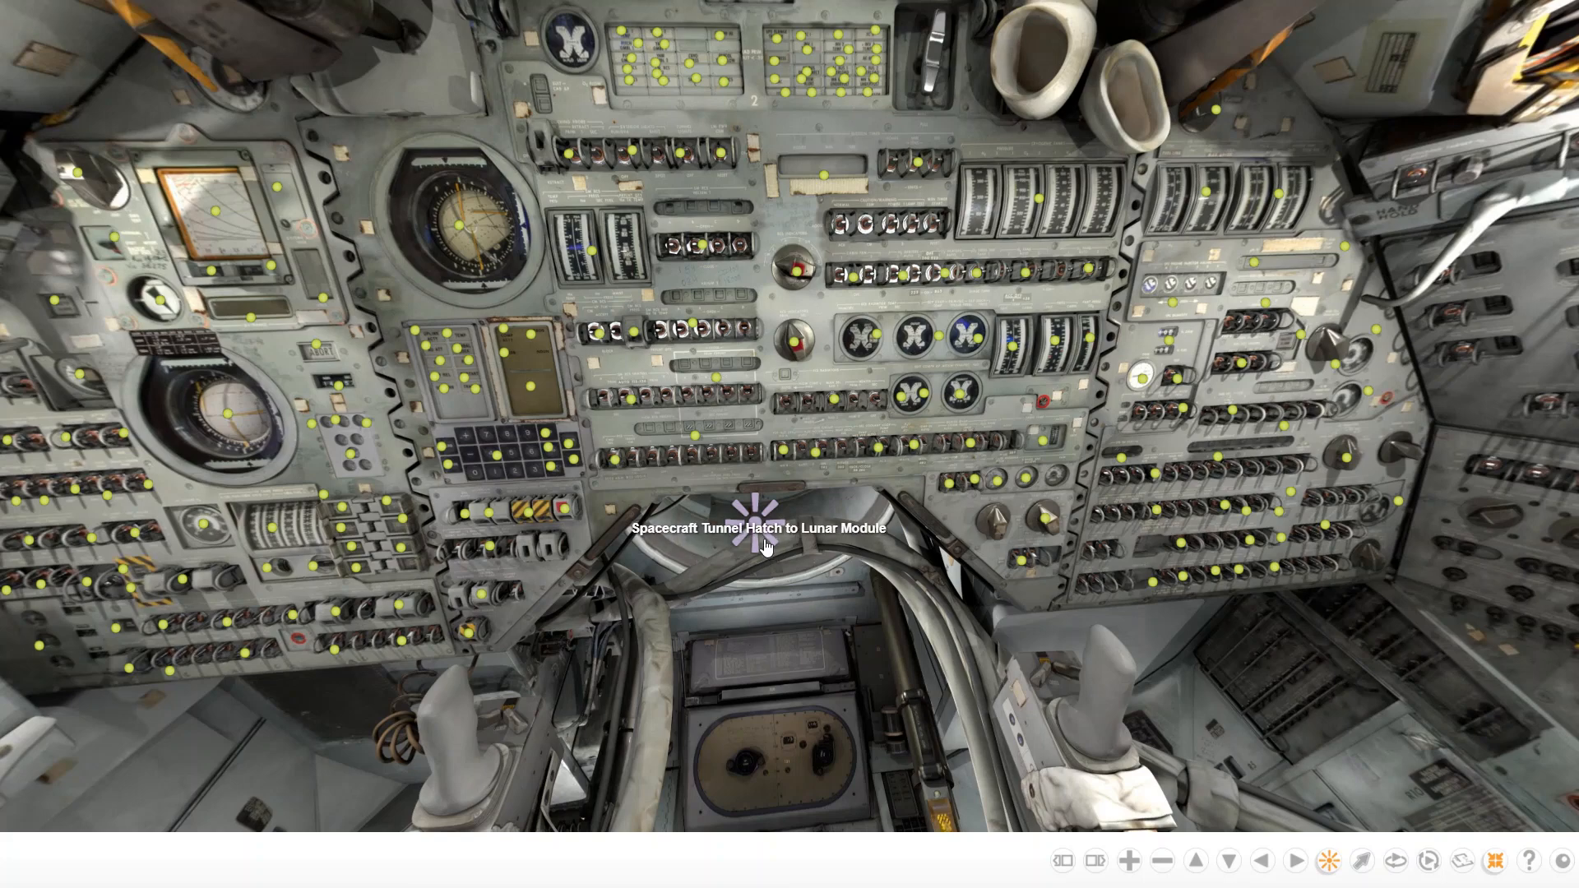
# Step: Pass through the 'Spacecraft Tunnel Hatch to Lunar Module' hotspot into the lunar module
pyautogui.click(760, 532)
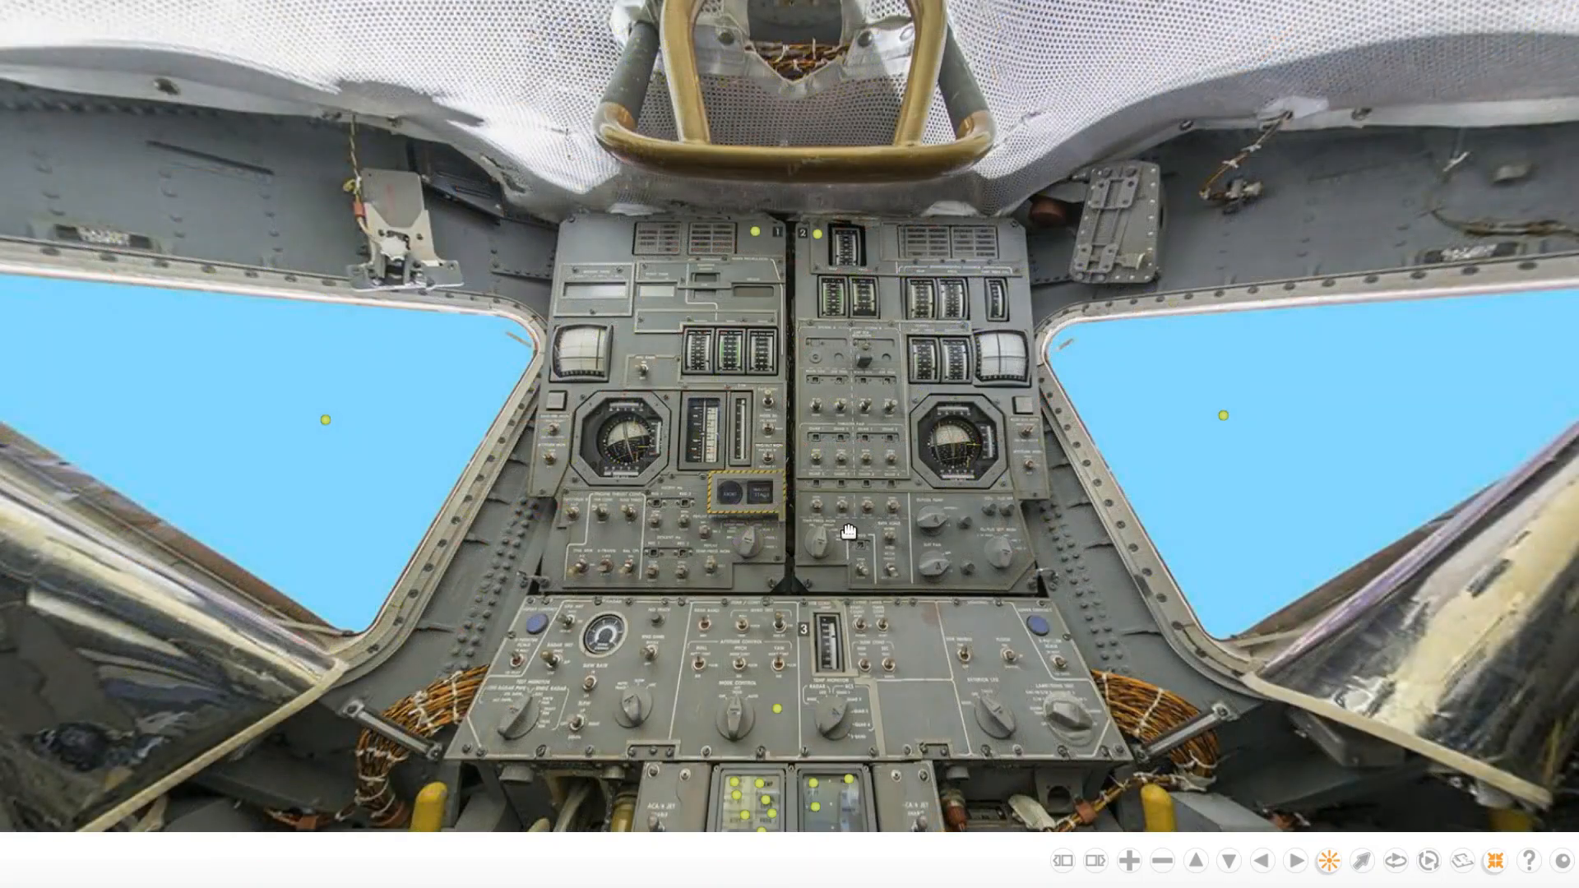